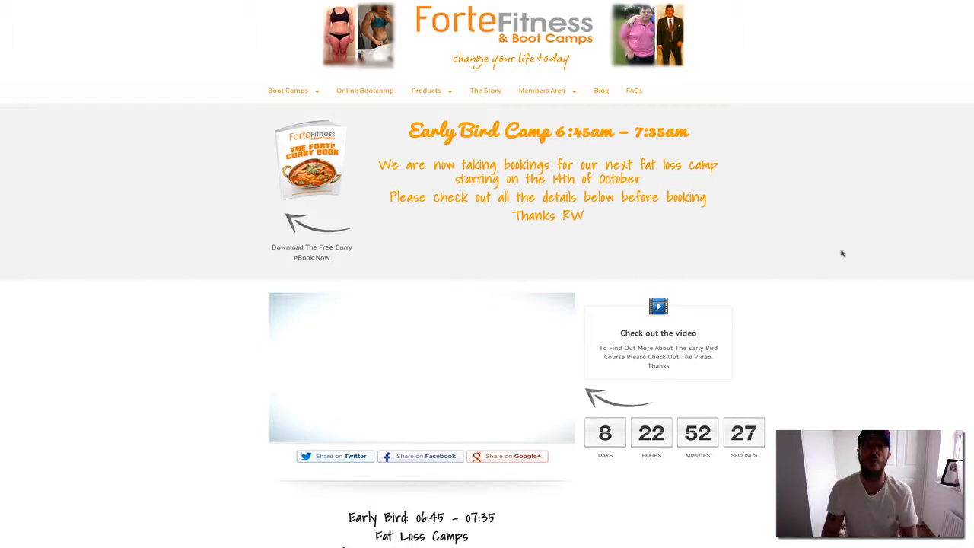
mouse_move(724, 199)
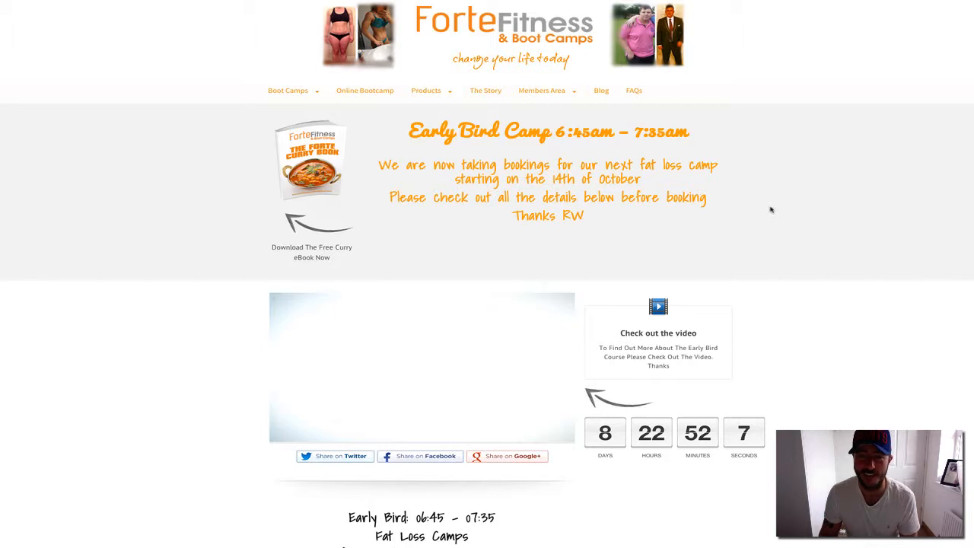
scroll(down, 3)
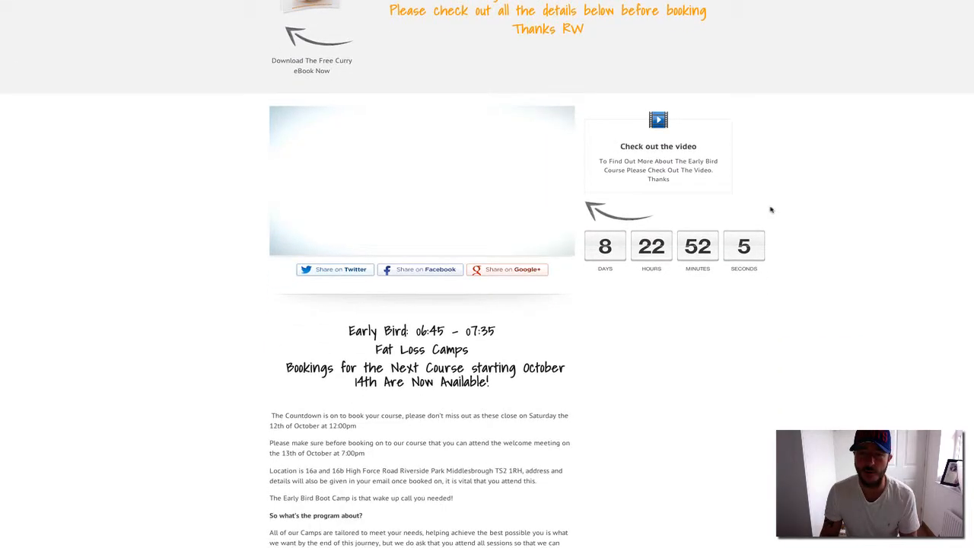
scroll(down, 3)
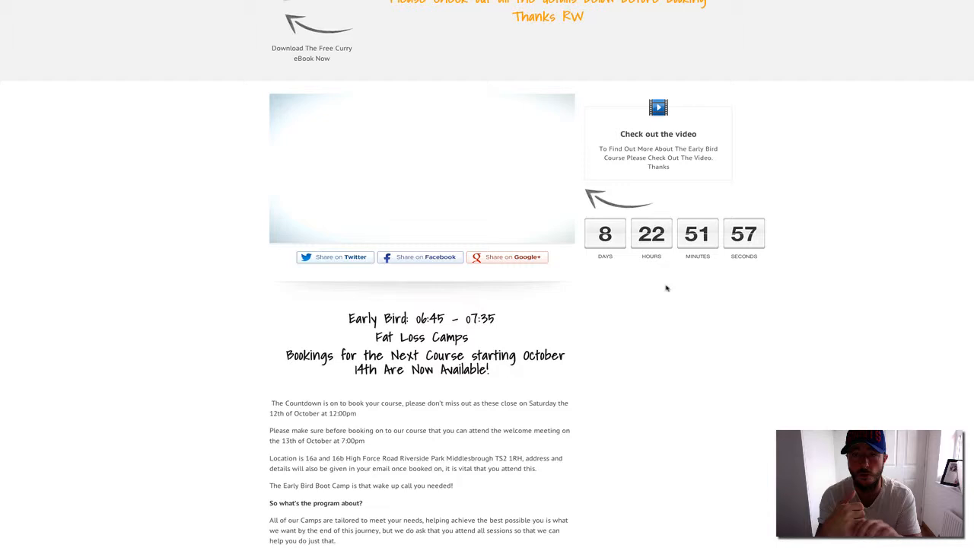
scroll(down, 3)
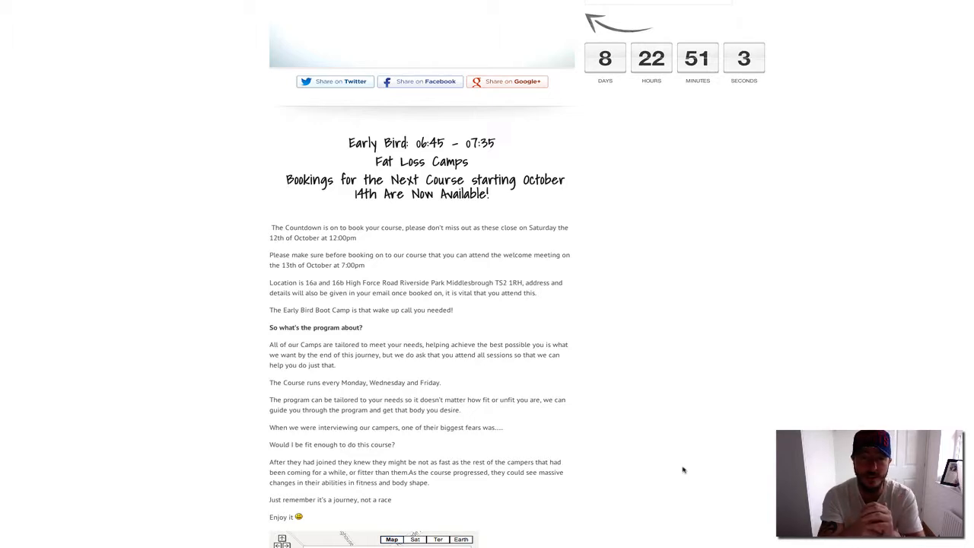
scroll(down, 3)
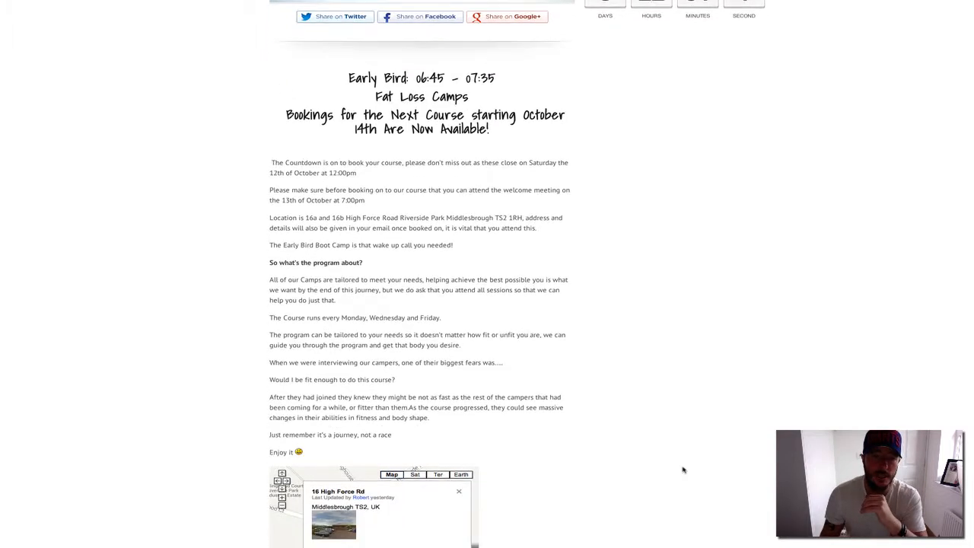
scroll(down, 3)
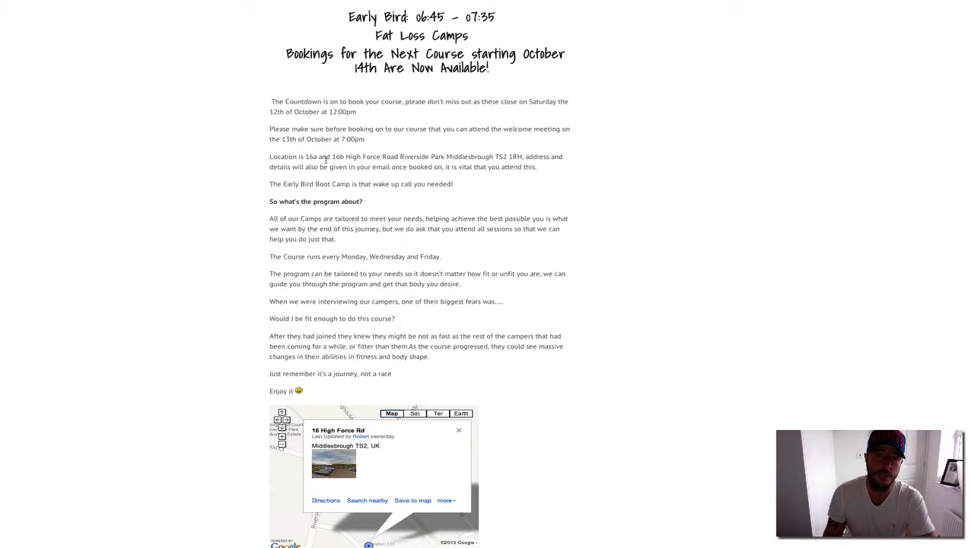
mouse_move(383, 160)
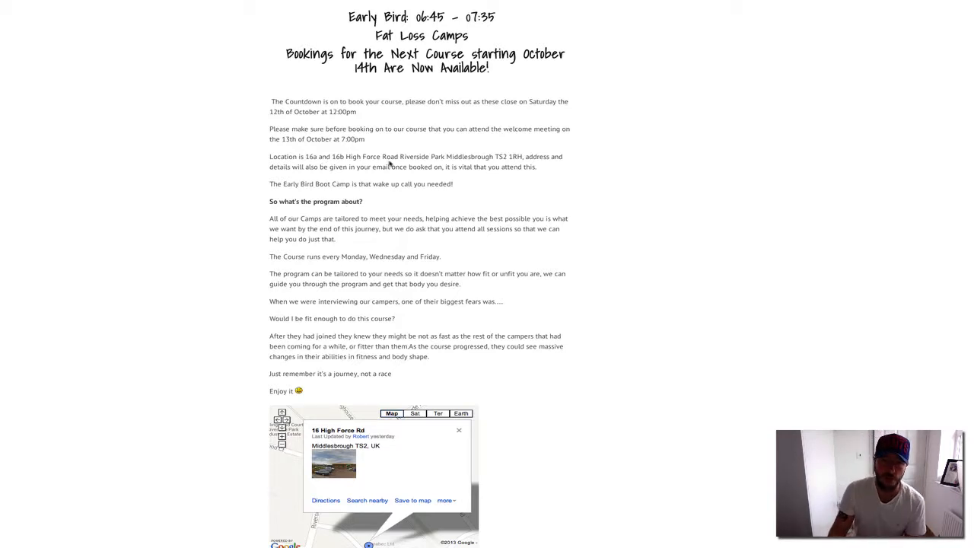
scroll(down, 3)
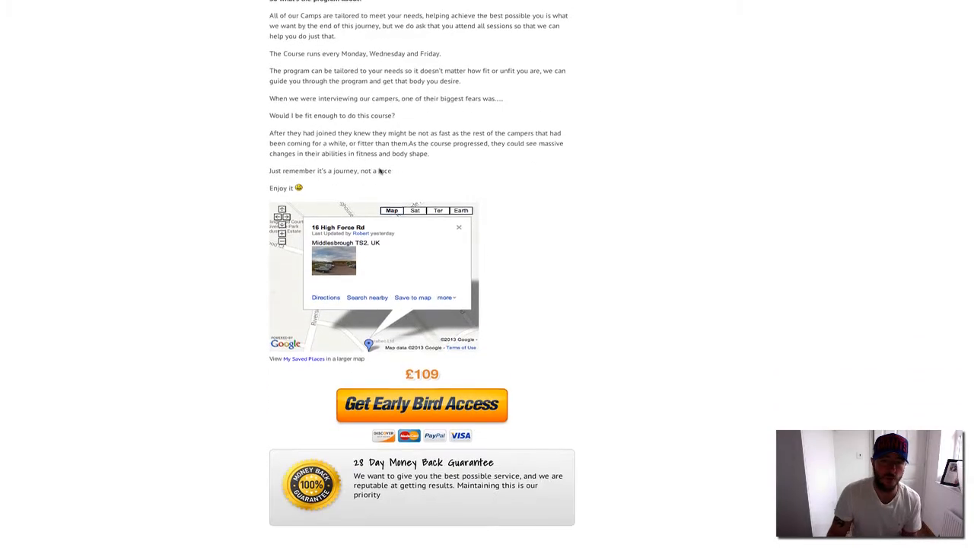
scroll(up, 3)
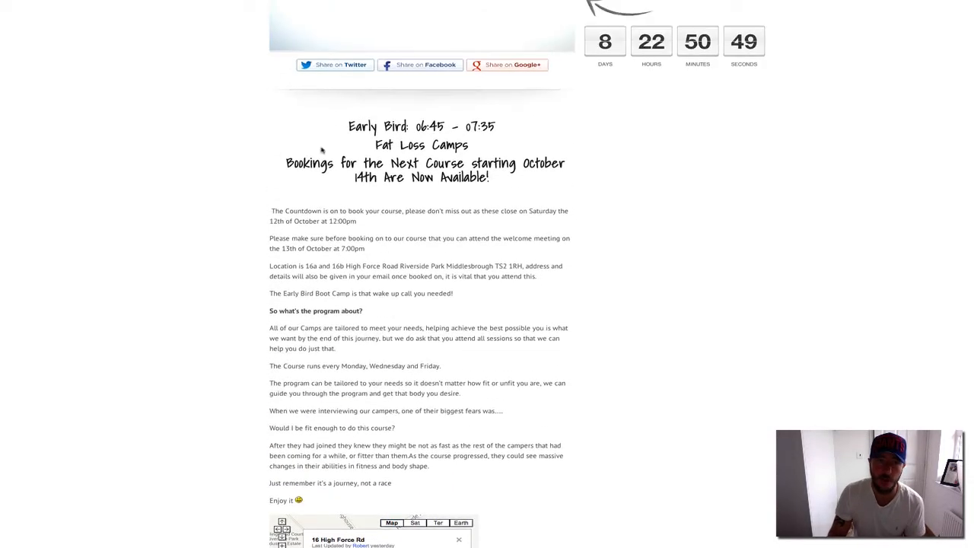
scroll(down, 3)
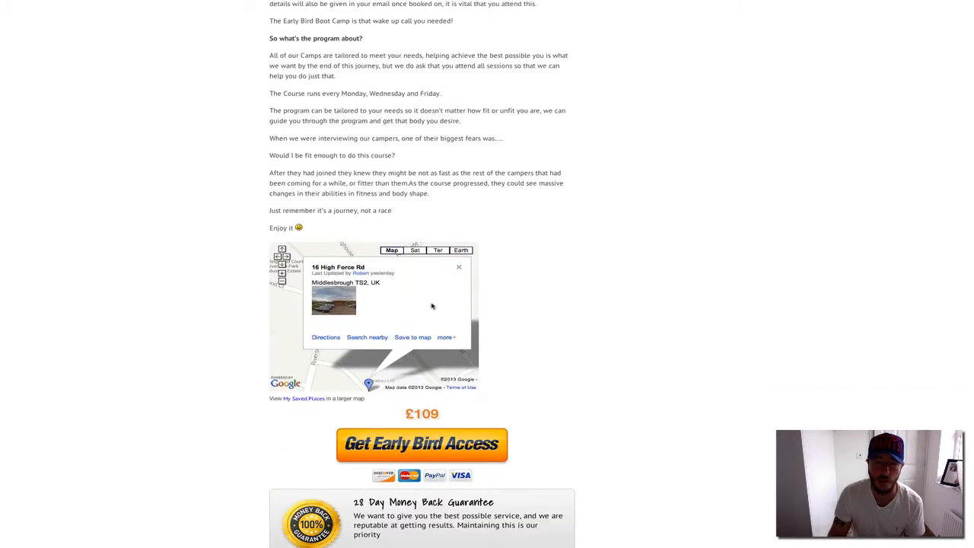
scroll(down, 3)
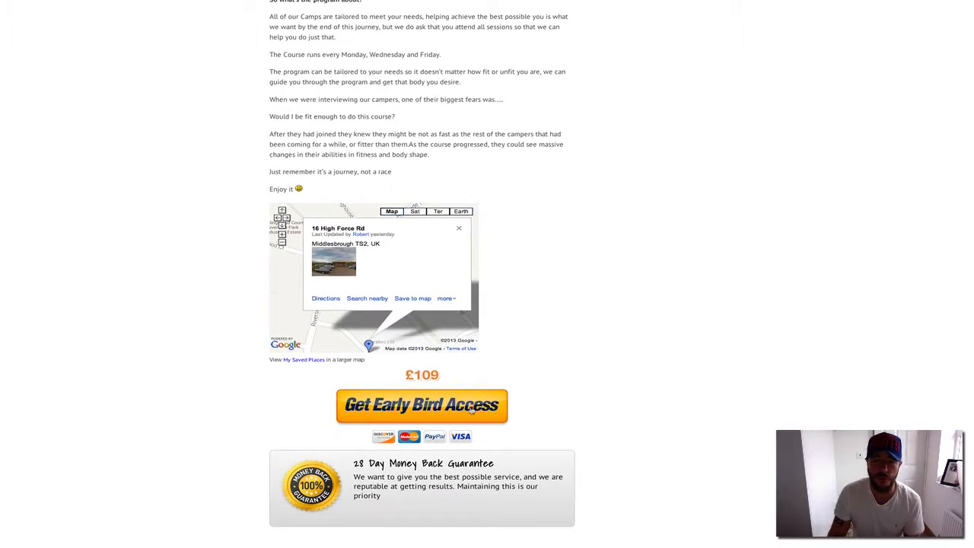